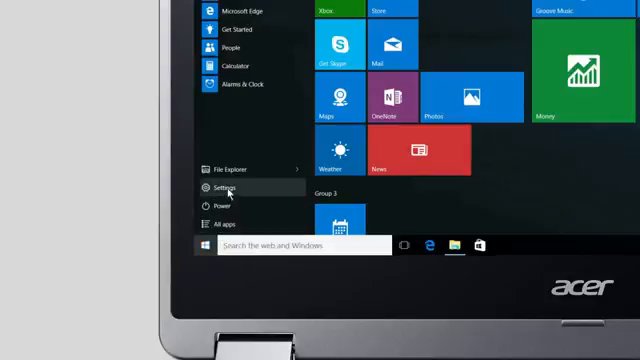
mouse_move(230, 167)
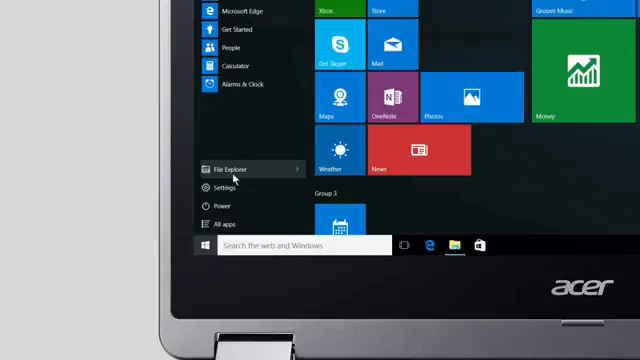
- Open Personalization > Start > 'Choose which folders appear on Start' and switch File Explorer off
click(216, 187)
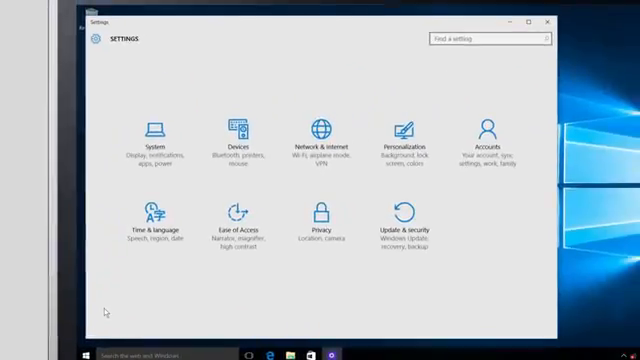
mouse_move(405, 140)
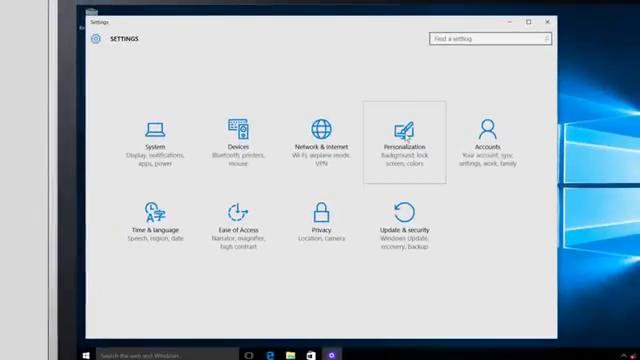
click(397, 135)
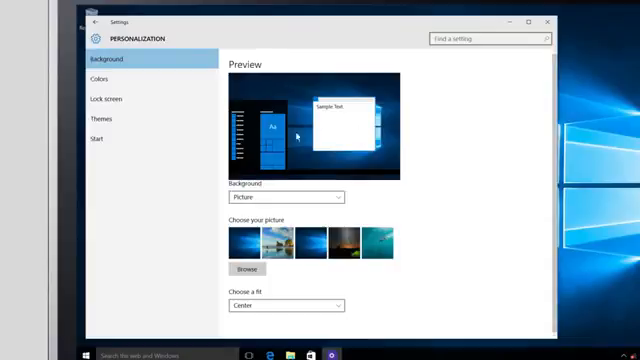
click(98, 138)
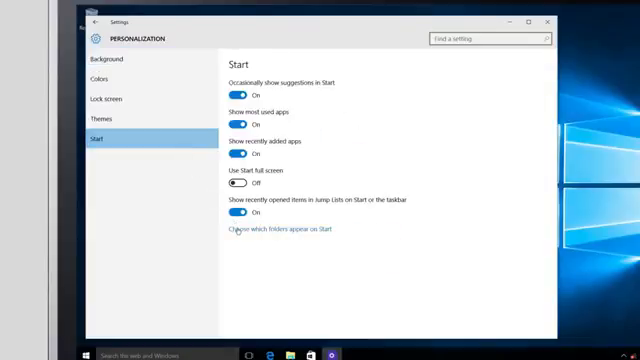
click(278, 229)
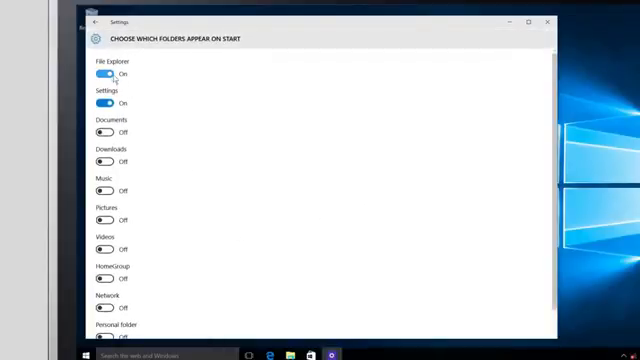
click(104, 74)
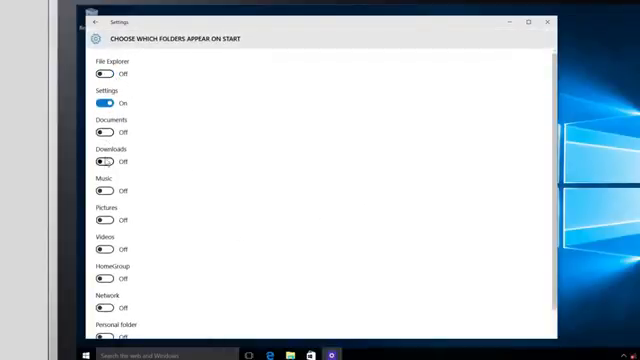